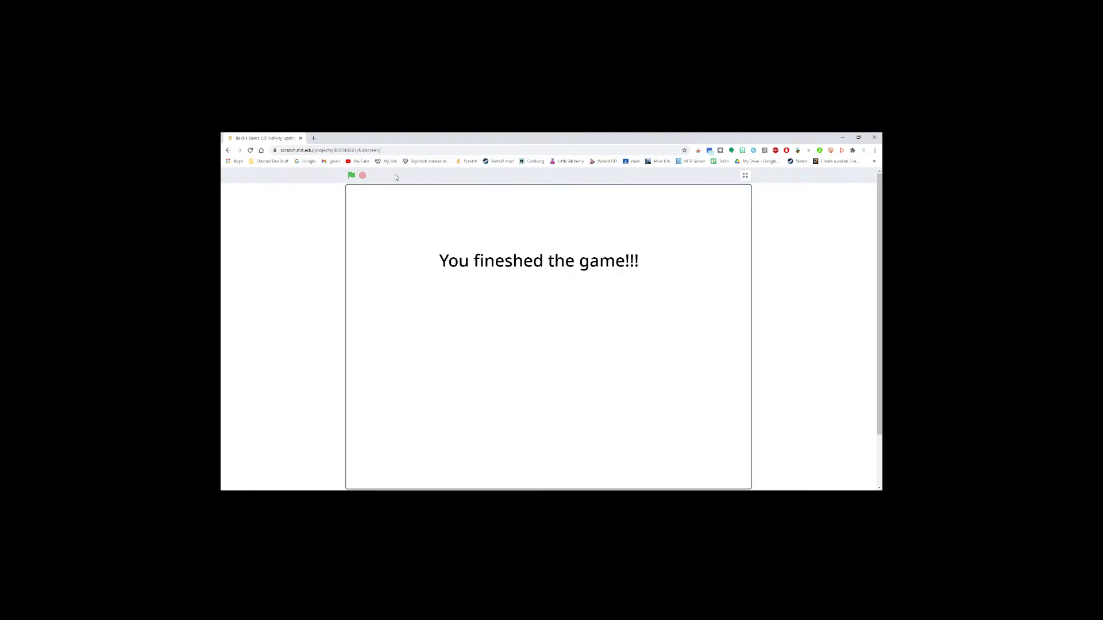
{"action": "mouse_move", "coordinate": [344, 315]}
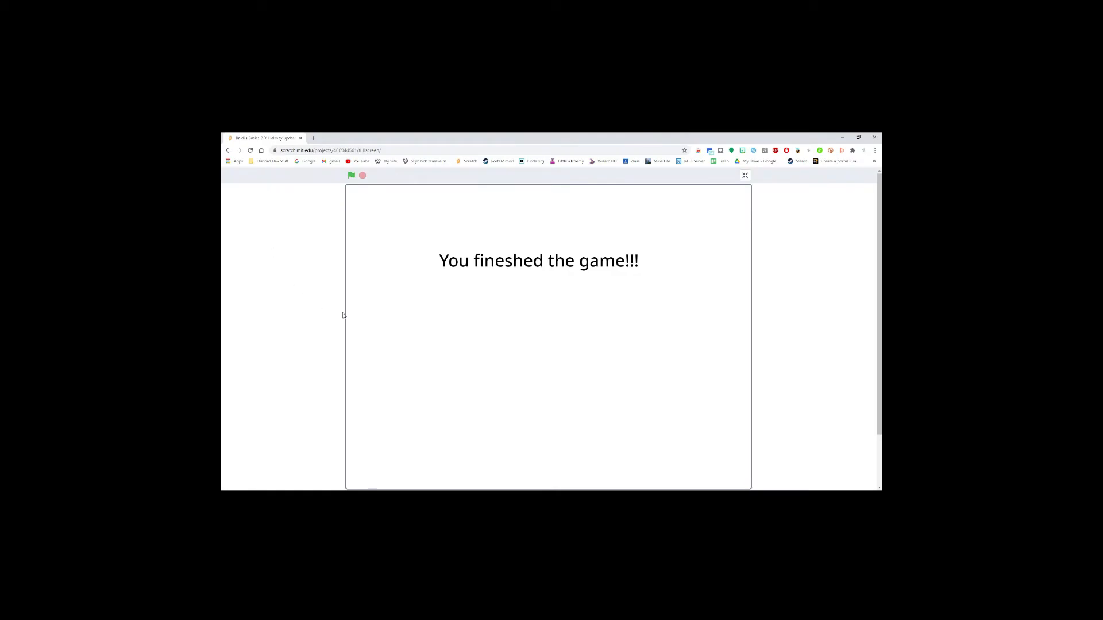
{"action": "mouse_move", "coordinate": [265, 254]}
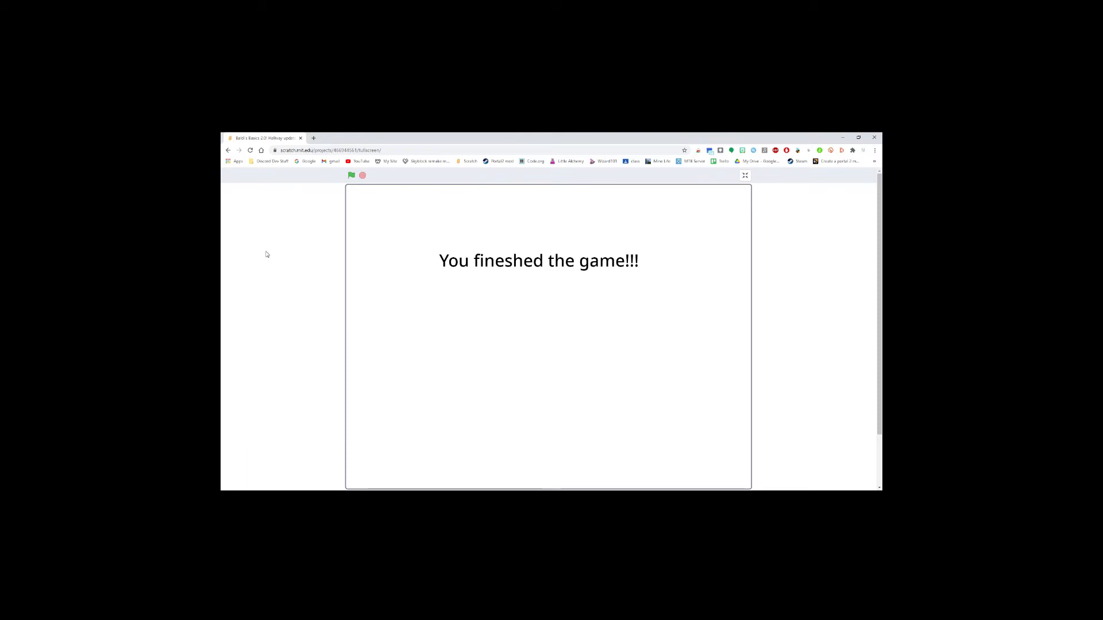
{"action": "mouse_move", "coordinate": [312, 234]}
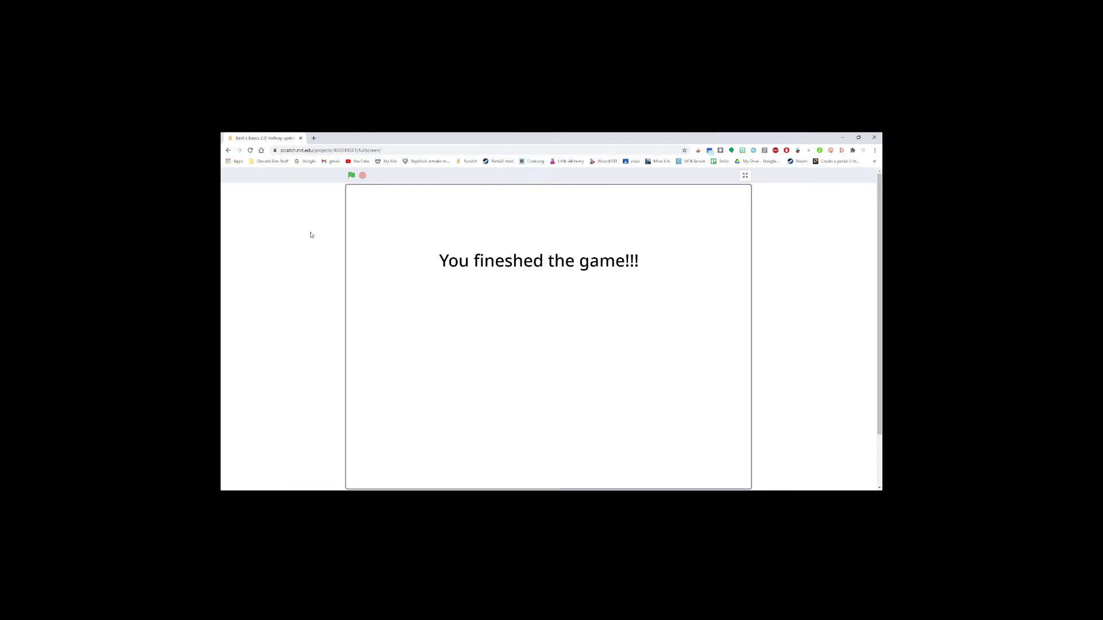
{"action": "mouse_move", "coordinate": [276, 263]}
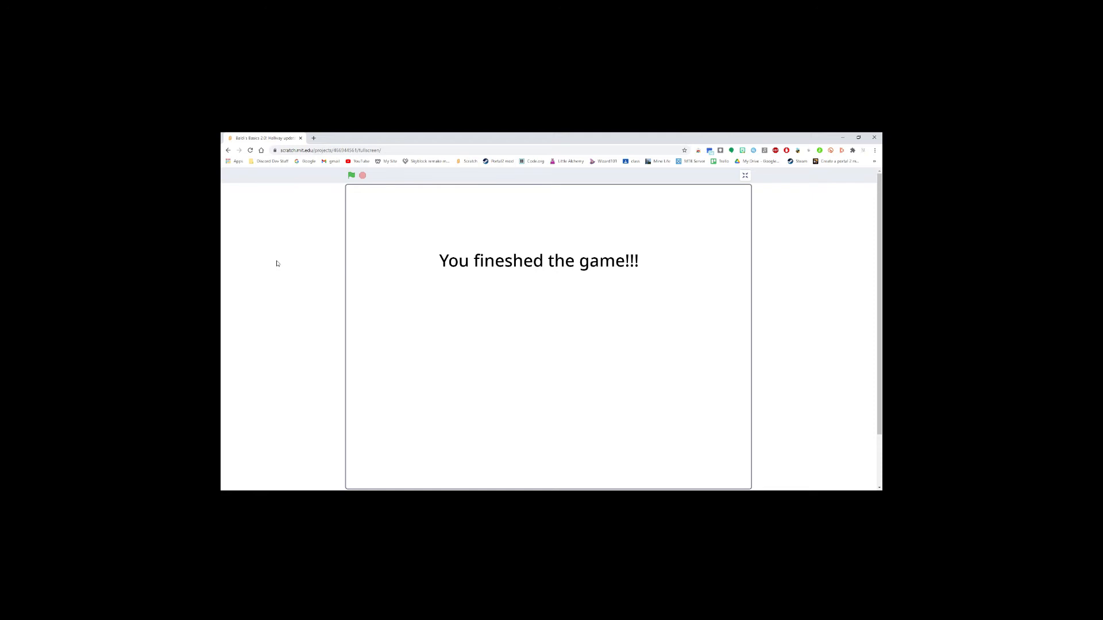
- Restart the Baldi game with the green flag and toggle full screen off and back on
{"action": "left_click", "coordinate": [351, 176]}
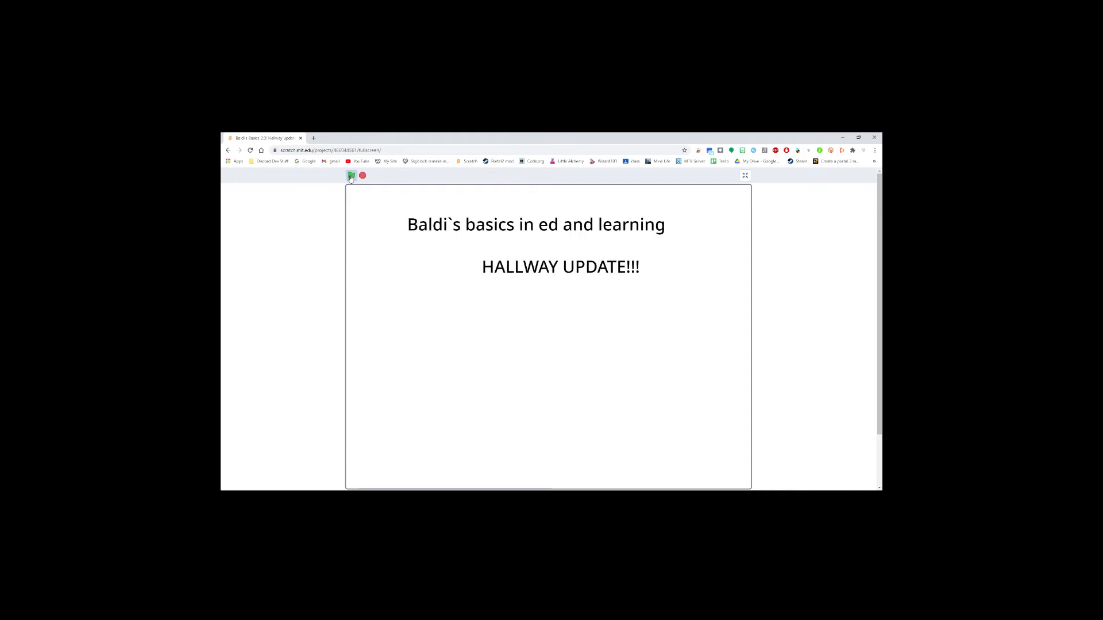
{"action": "left_click", "coordinate": [352, 176]}
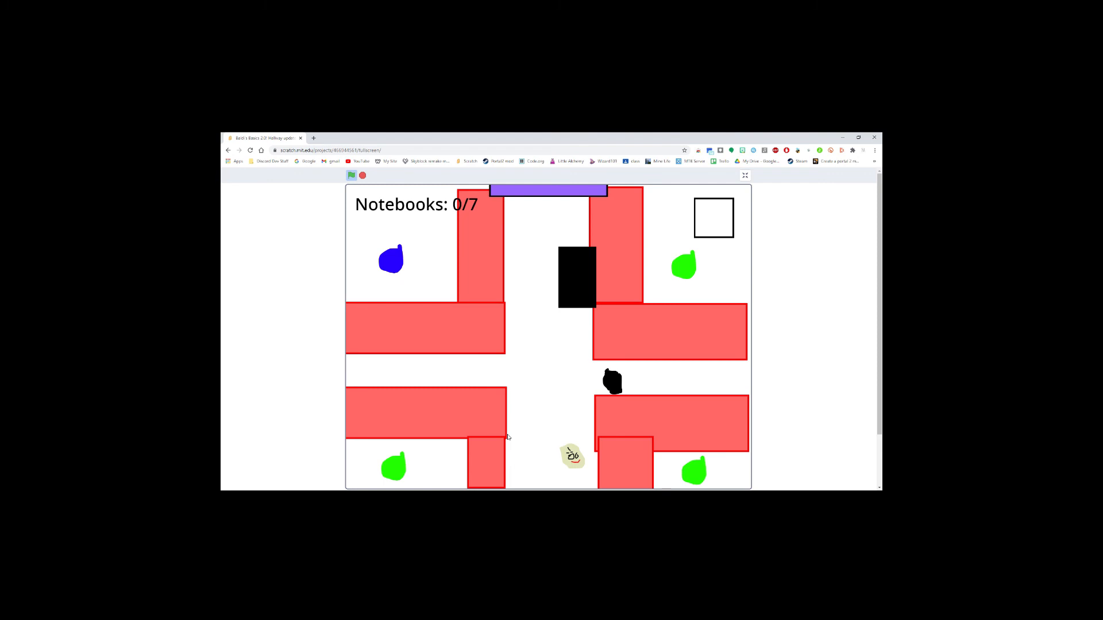
{"action": "mouse_move", "coordinate": [491, 408]}
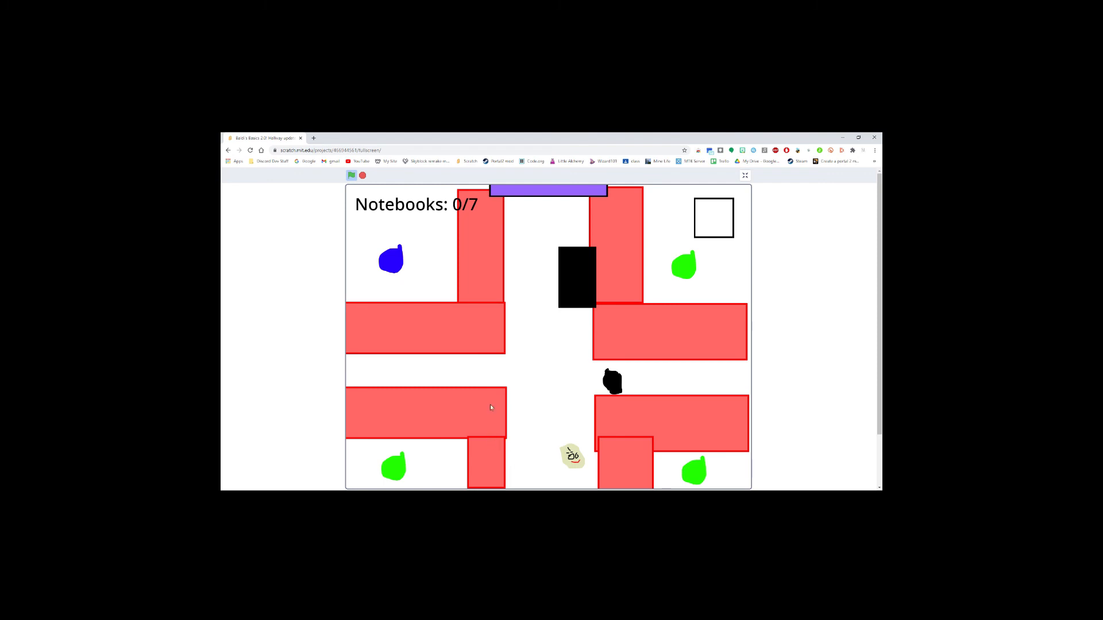
{"action": "mouse_move", "coordinate": [517, 331]}
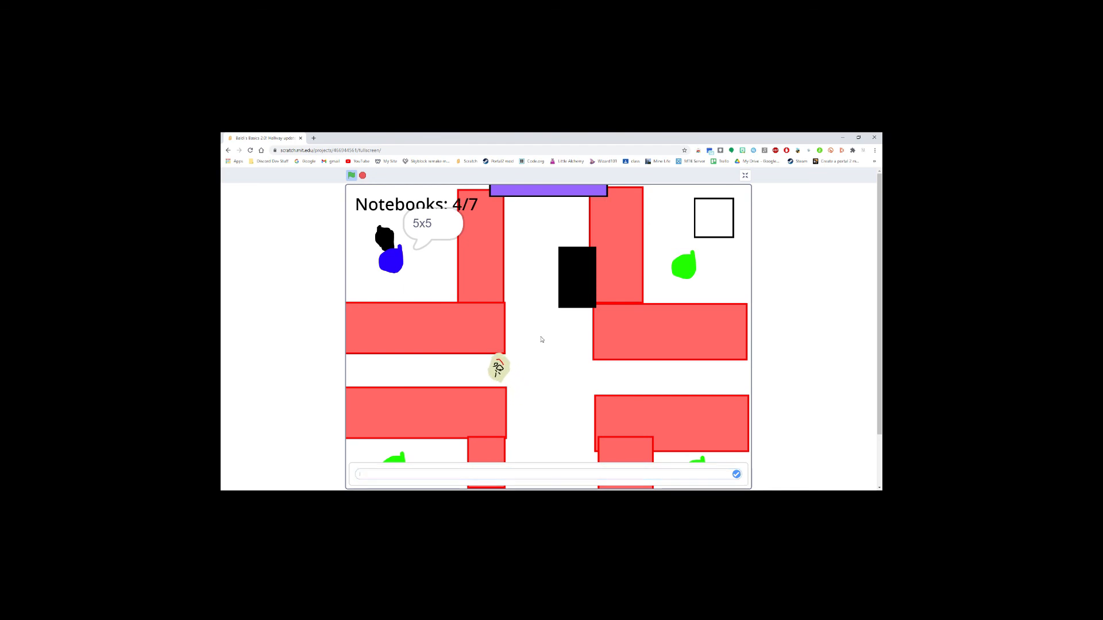
{"action": "left_click", "coordinate": [744, 175]}
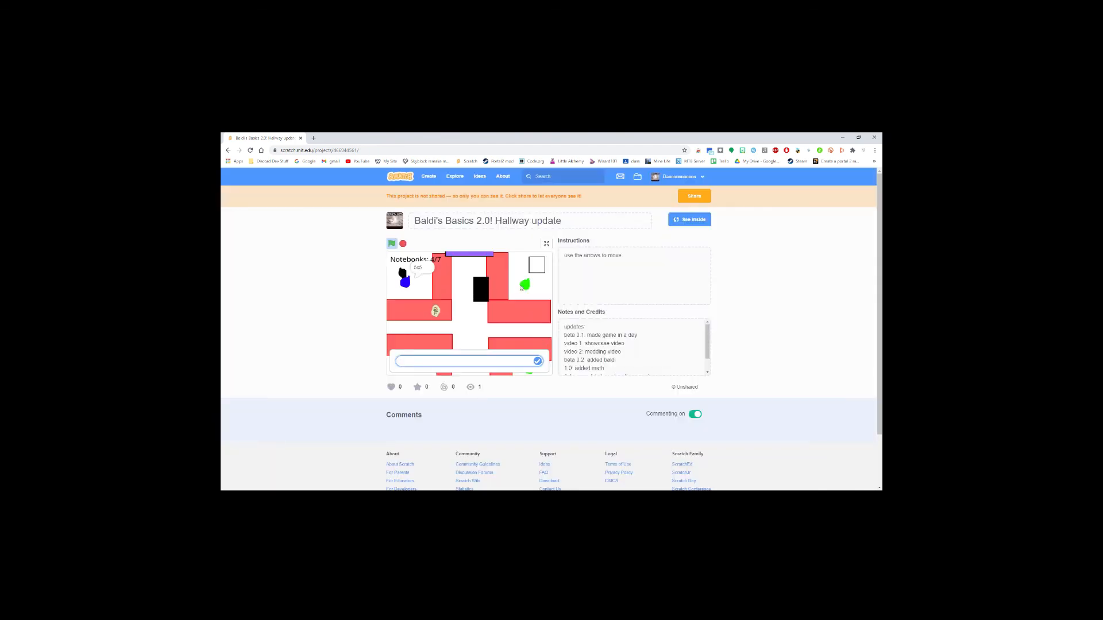
{"action": "left_click", "coordinate": [547, 243]}
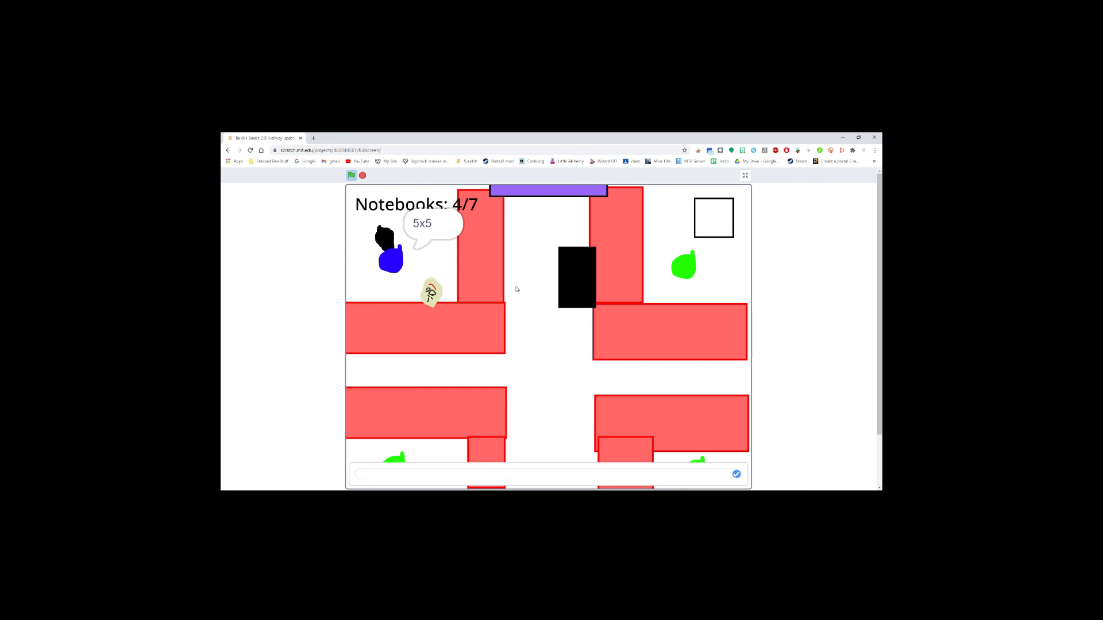